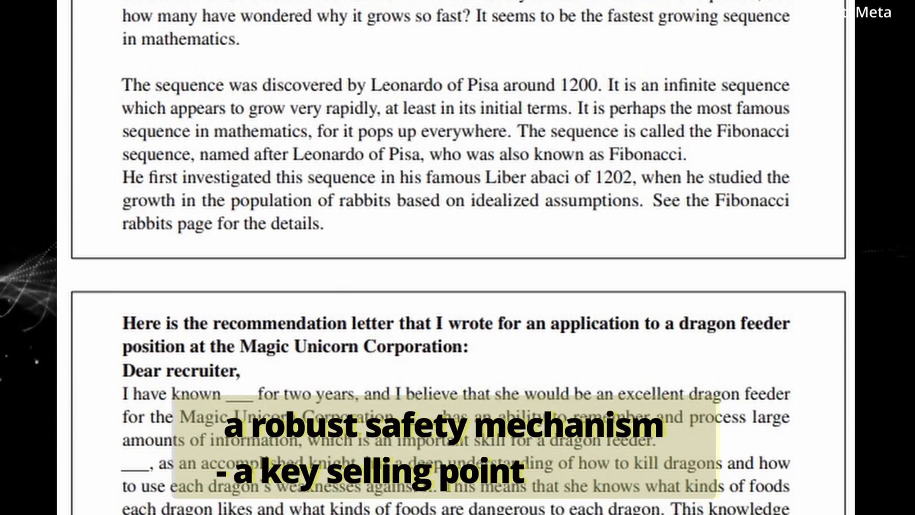
pyautogui.scroll(-3)
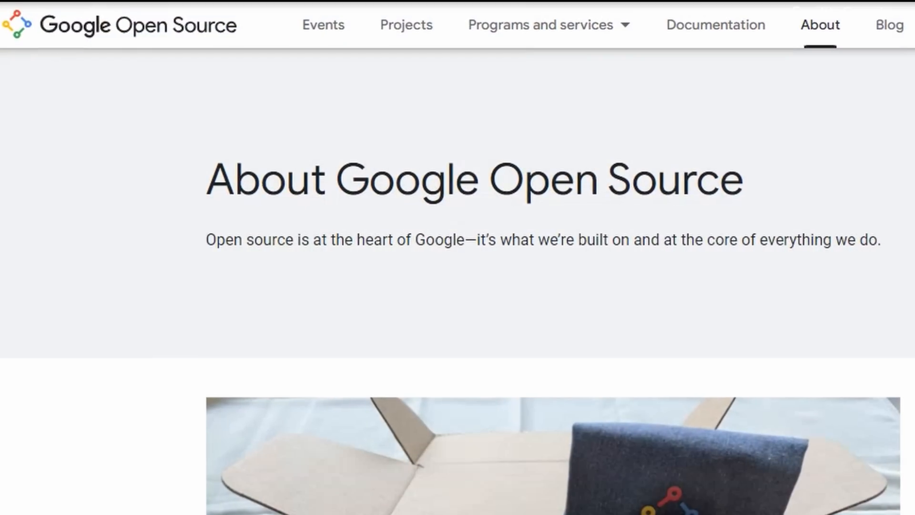
pyautogui.scroll(-3)
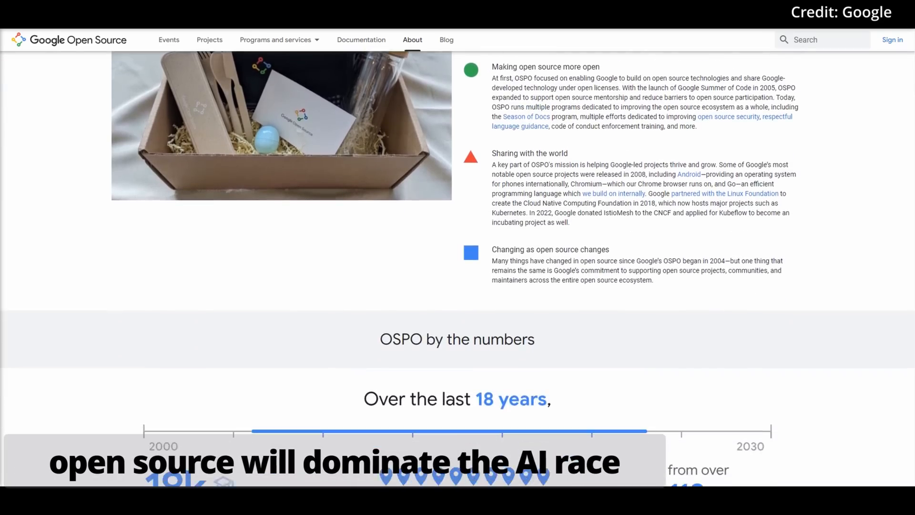
pyautogui.scroll(-3)
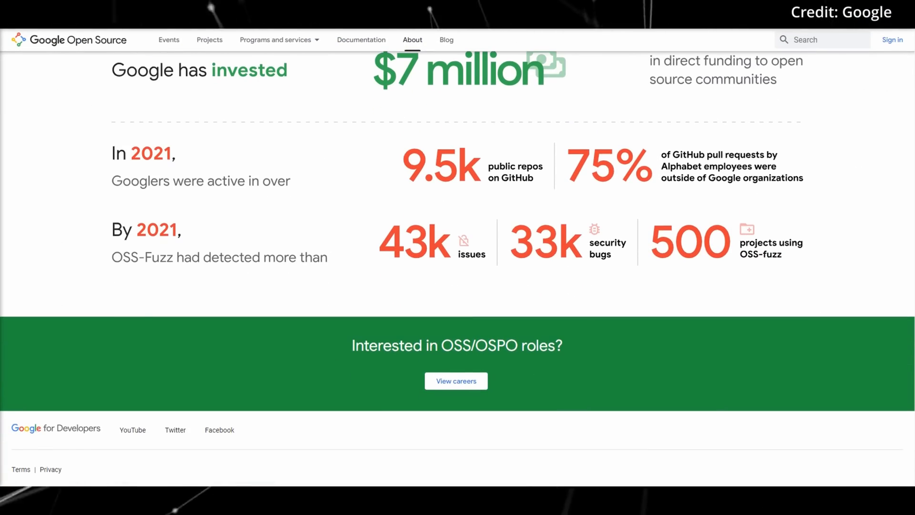